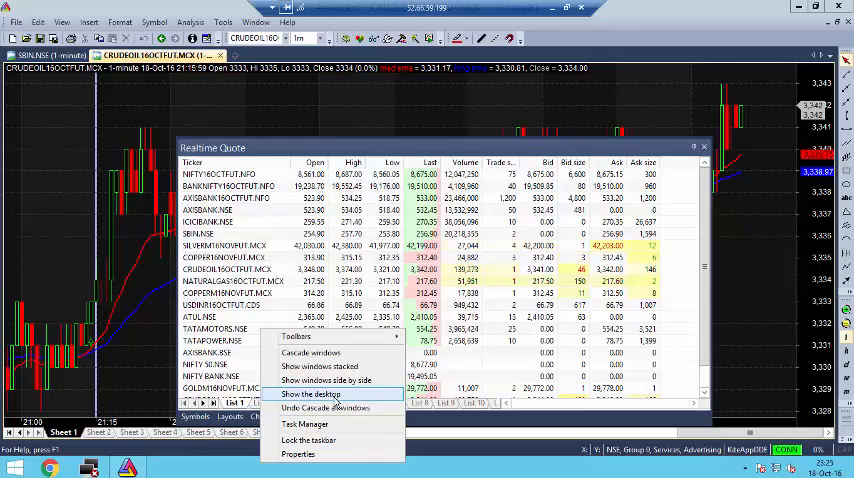
Switch from the live crude oil chart to Google Chrome with a blank new tab.
click(309, 393)
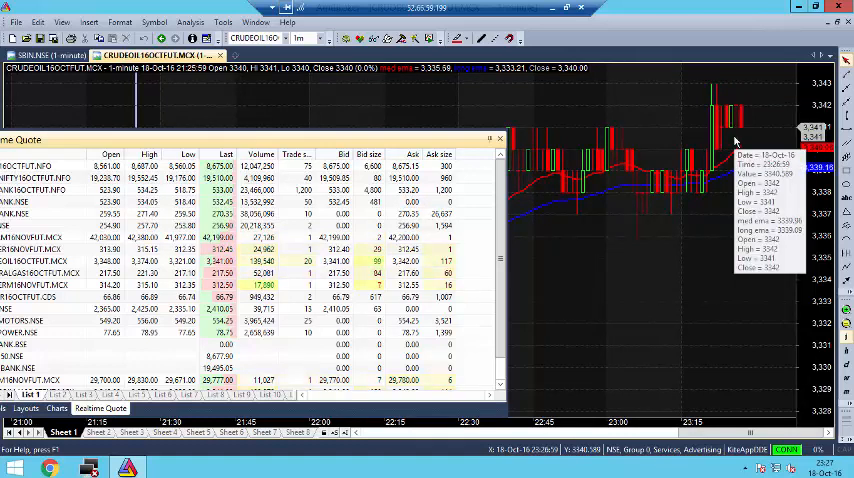
mouse_move(693, 211)
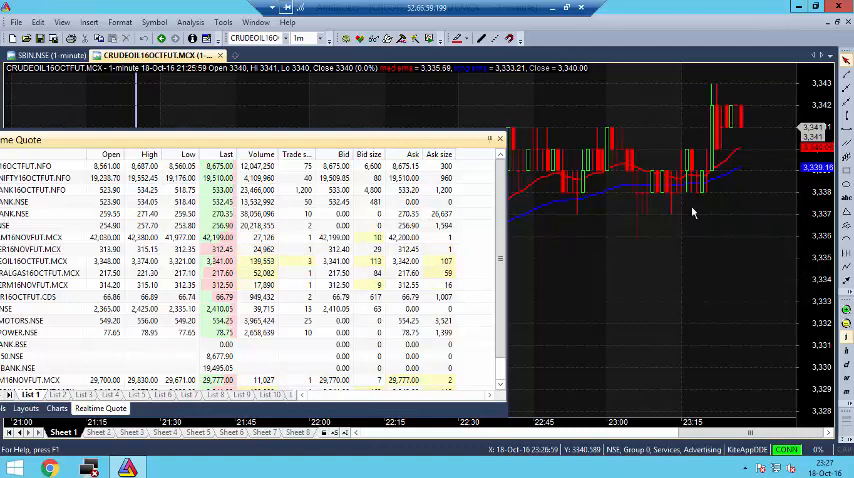
mouse_move(700, 190)
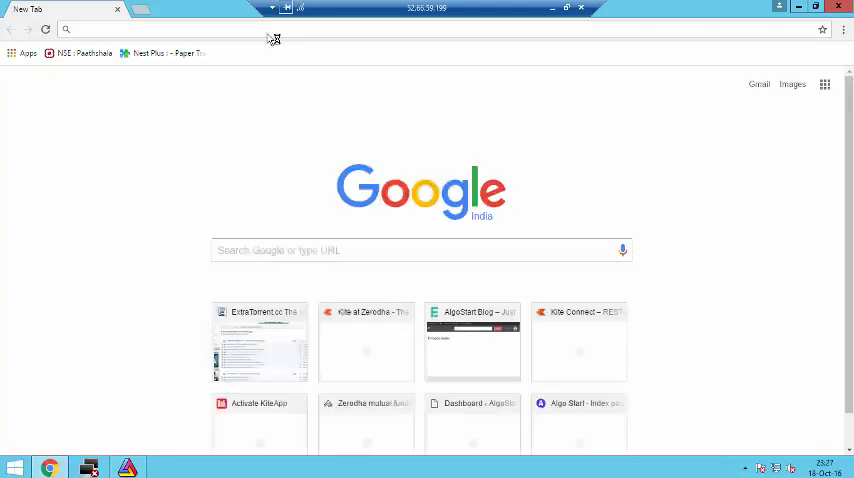
Log in at kite.zerodha.com with credentials and the security answers.
text(kite.zerodha.com)
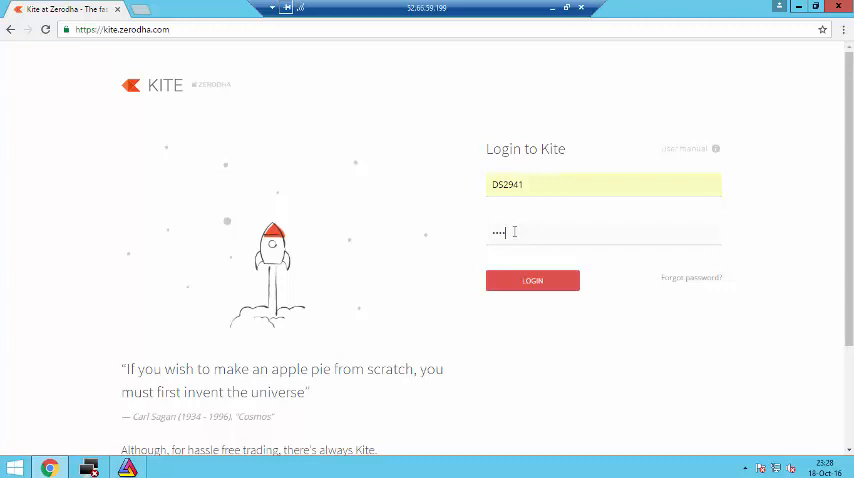
click(532, 280)
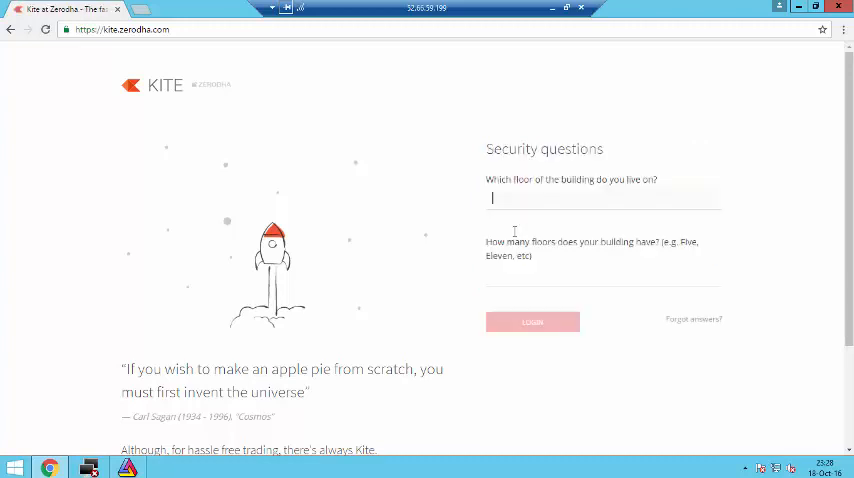
text(4)
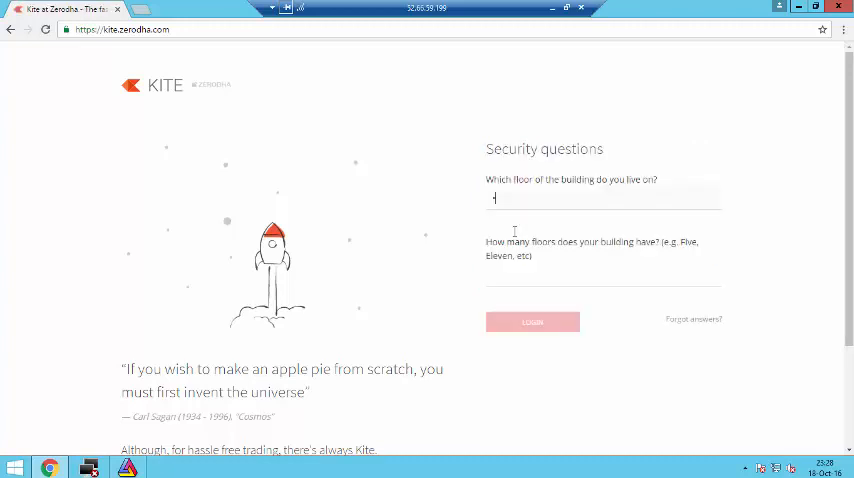
click(532, 322)
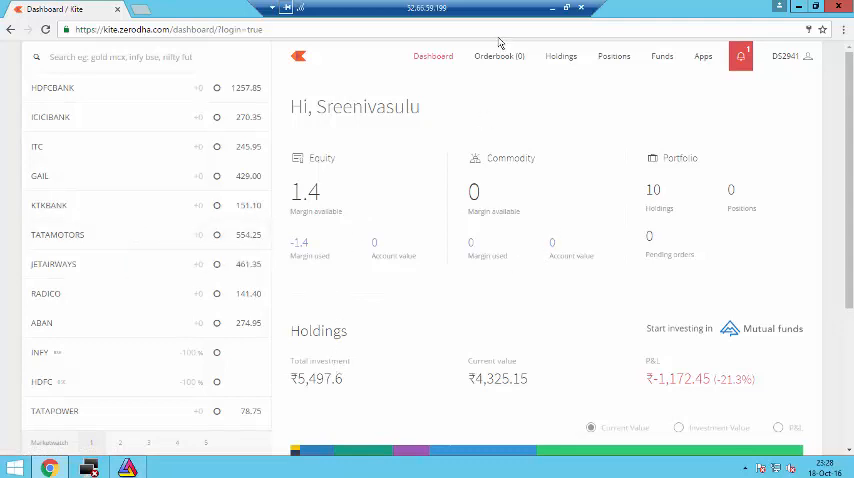
Open Kite's Orderbook showing no open orders and six executed orders.
click(499, 56)
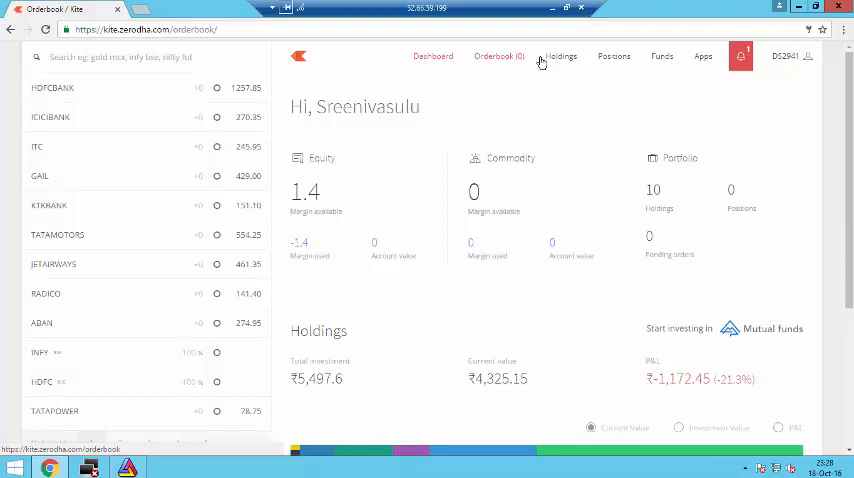
click(494, 56)
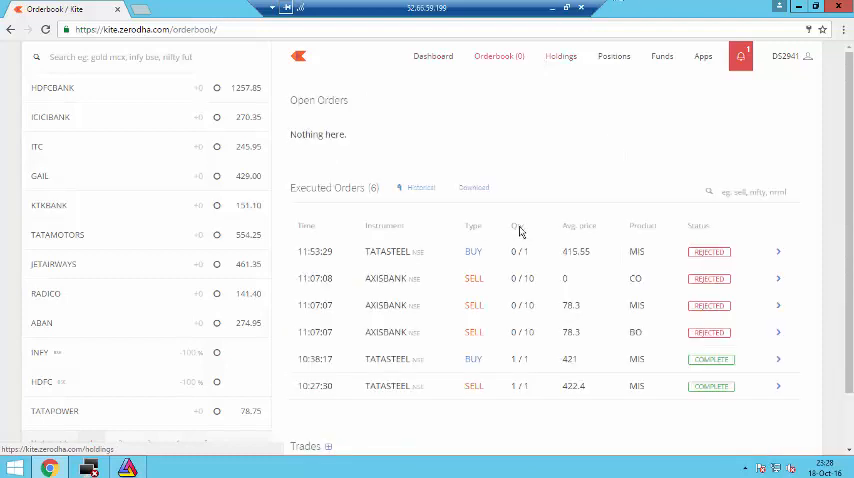
mouse_move(510, 290)
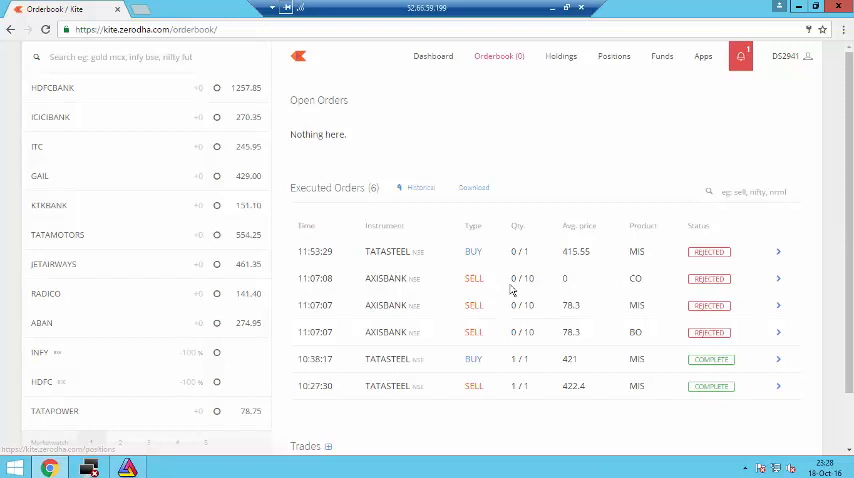
mouse_move(489, 108)
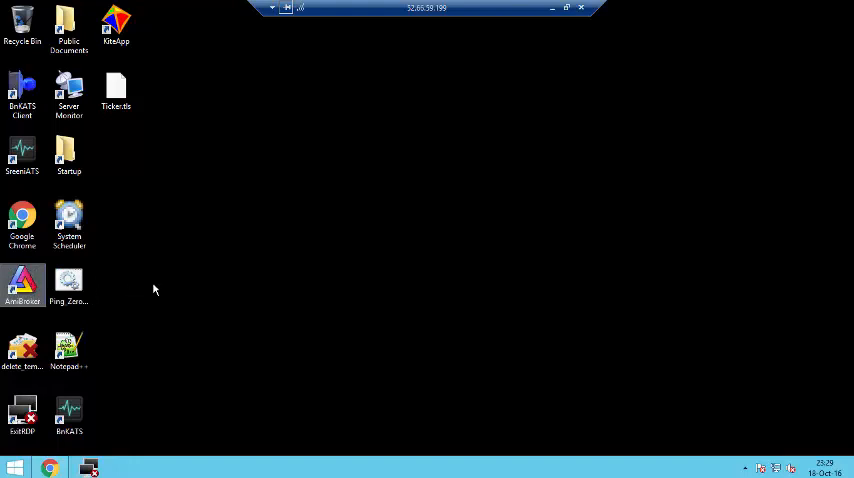
mouse_move(164, 271)
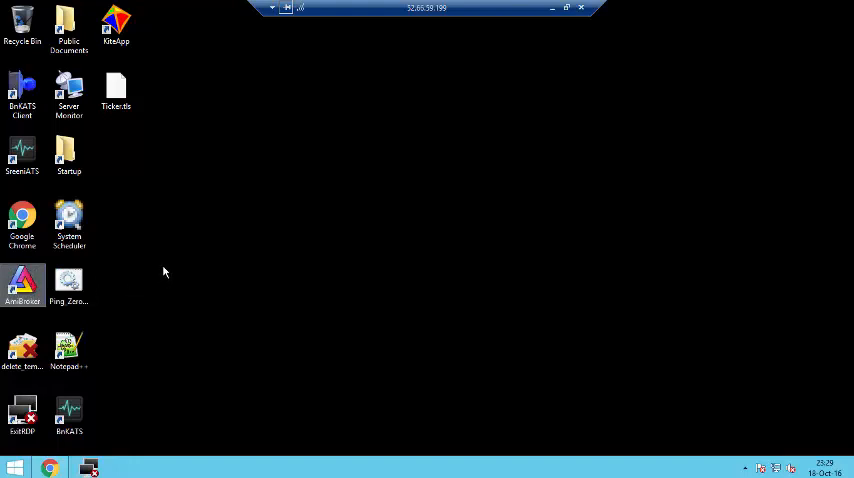
mouse_move(8, 286)
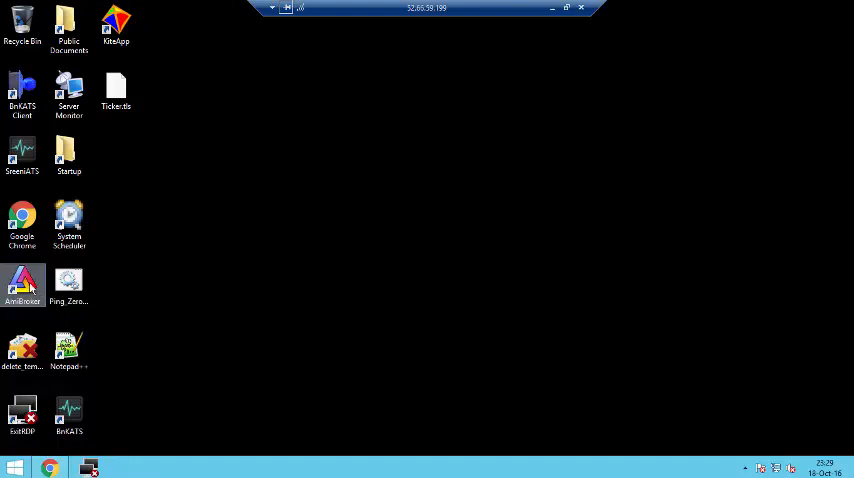
mouse_move(161, 305)
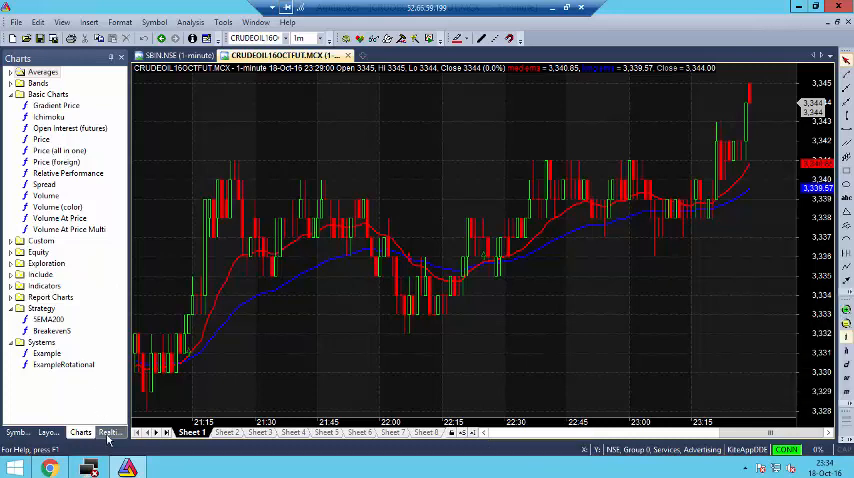
mouse_move(110, 432)
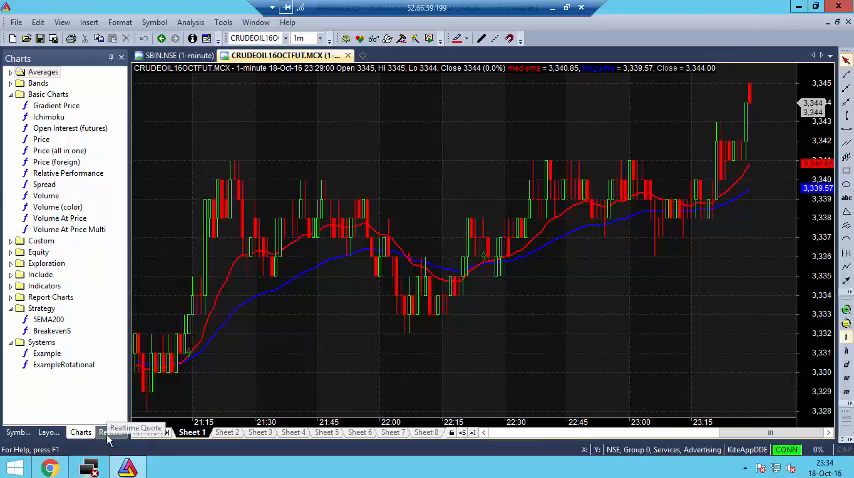
Switch the left workspace pane to the Realtime Quote ticker list.
click(108, 431)
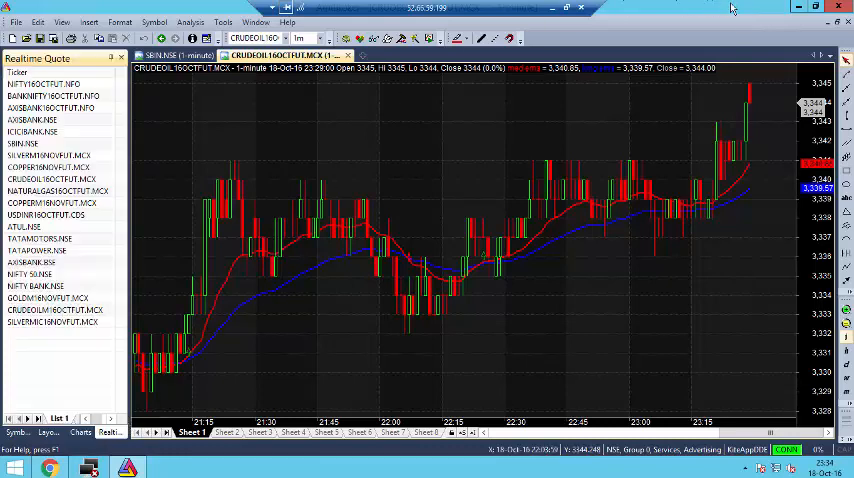